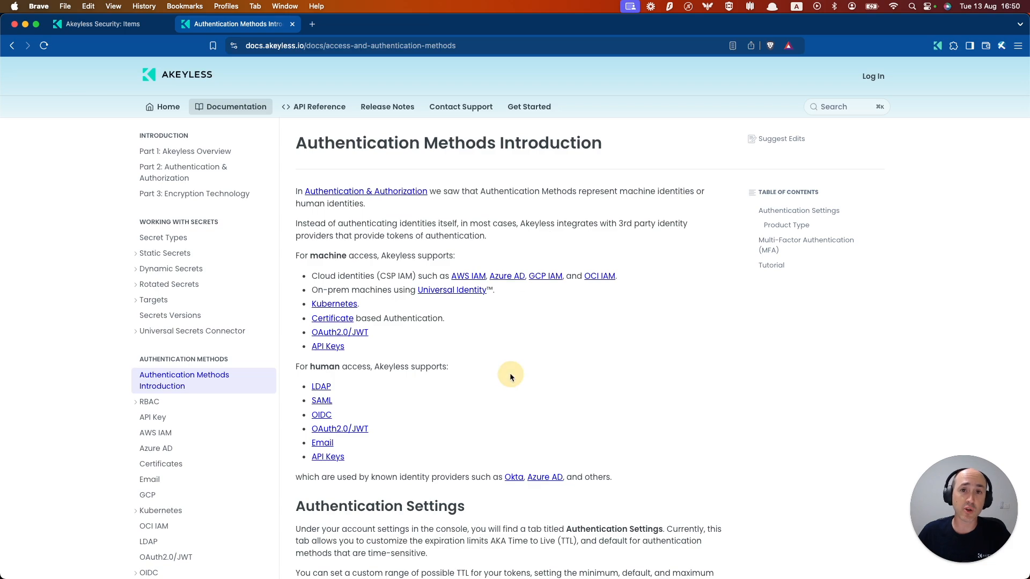
pyautogui.moveTo(568, 361)
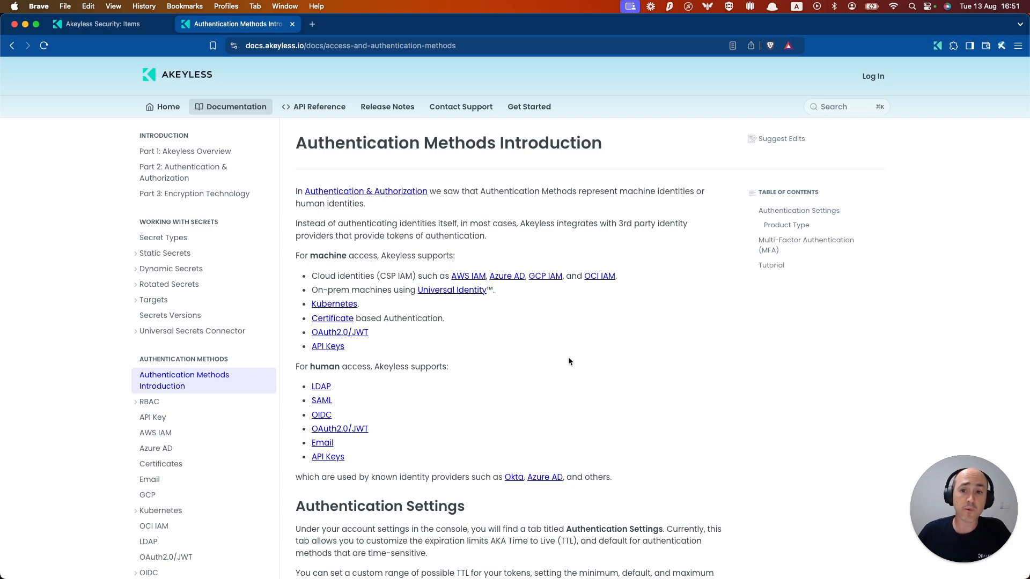
pyautogui.moveTo(379, 191)
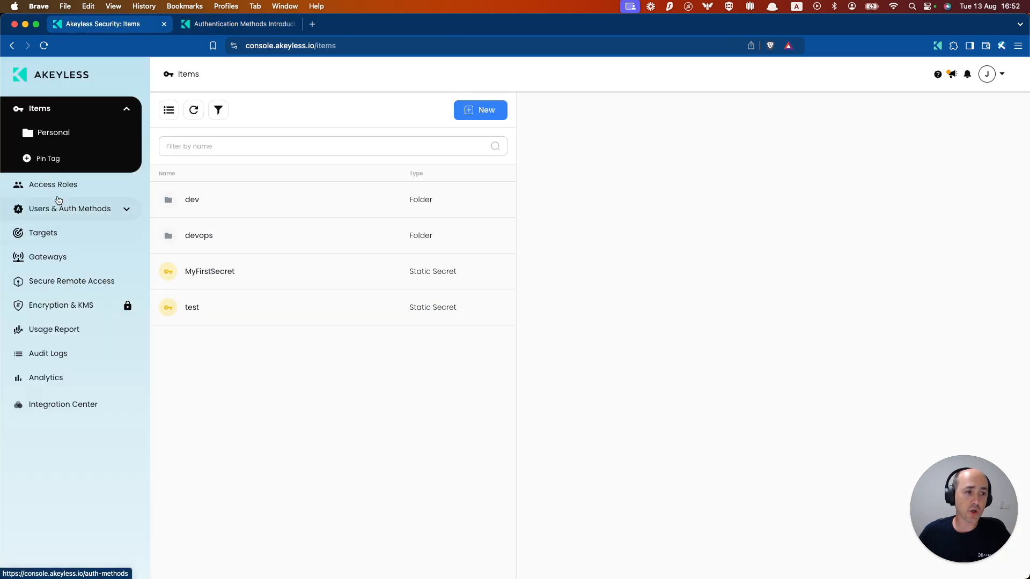
# Start a new API Key auth method named apiAuth1 under Users & Auth Methods and submit it
pyautogui.click(69, 208)
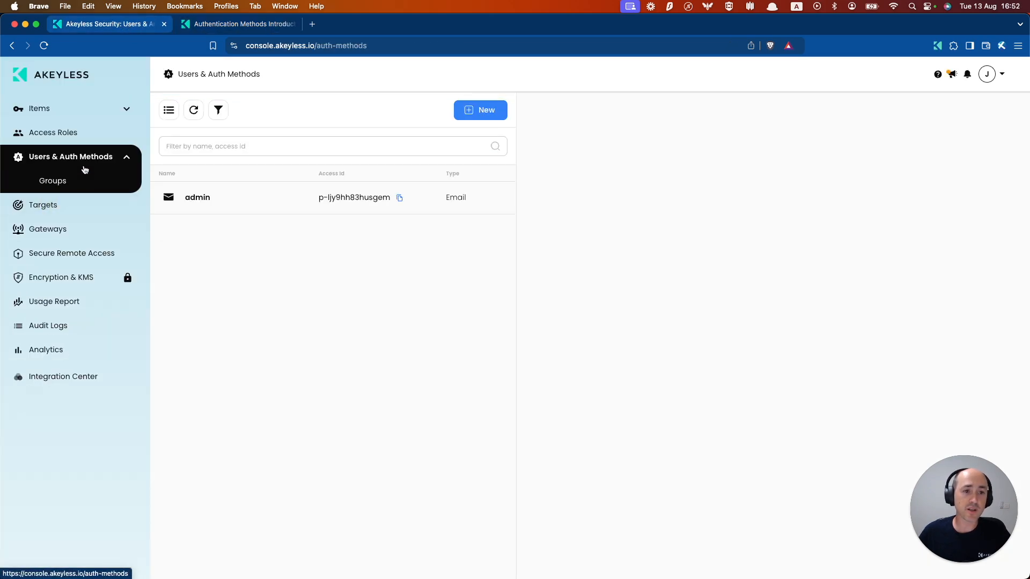
pyautogui.click(479, 110)
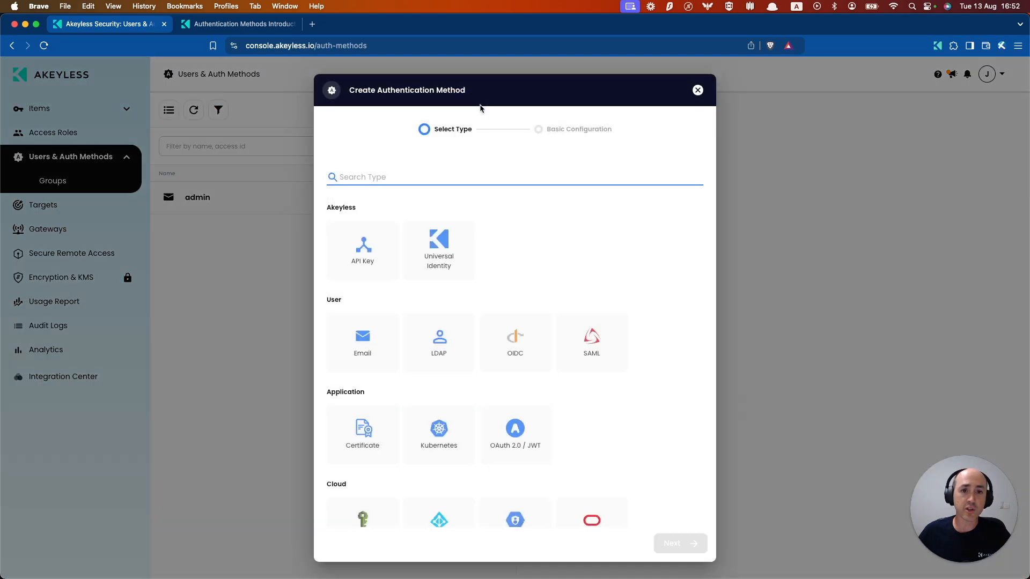
pyautogui.click(362, 250)
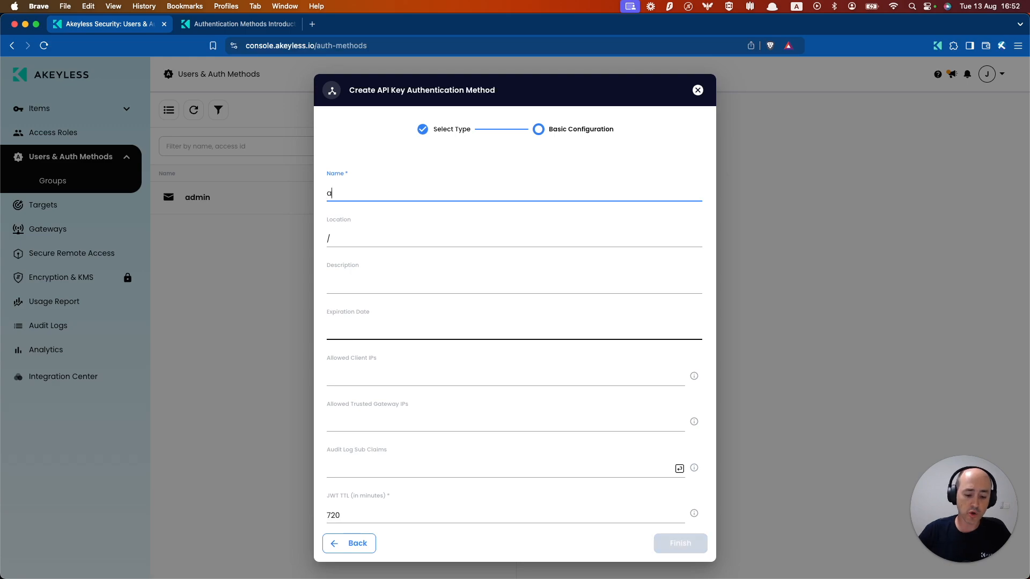
pyautogui.write('piAuth1')
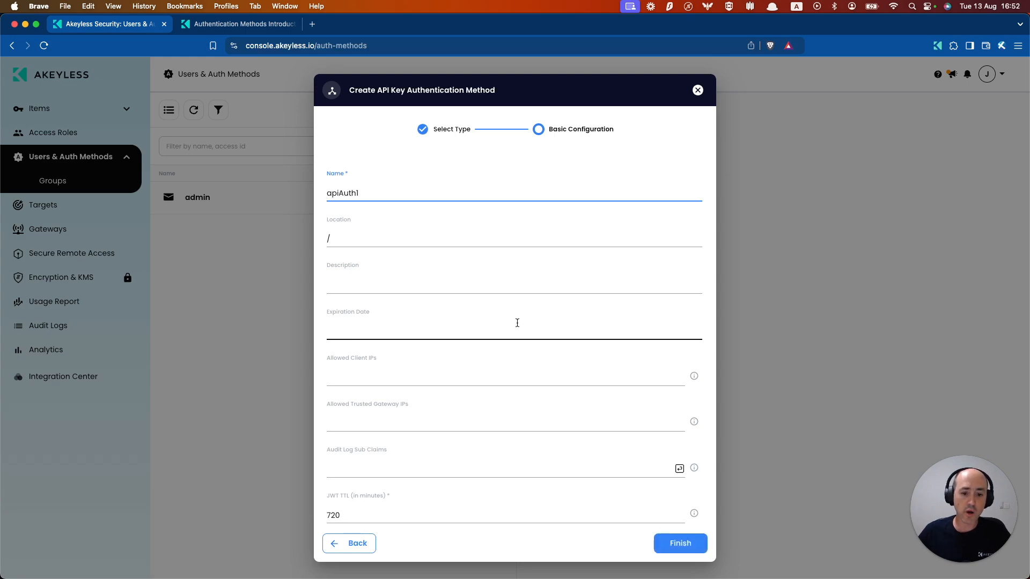
pyautogui.scroll(-3)
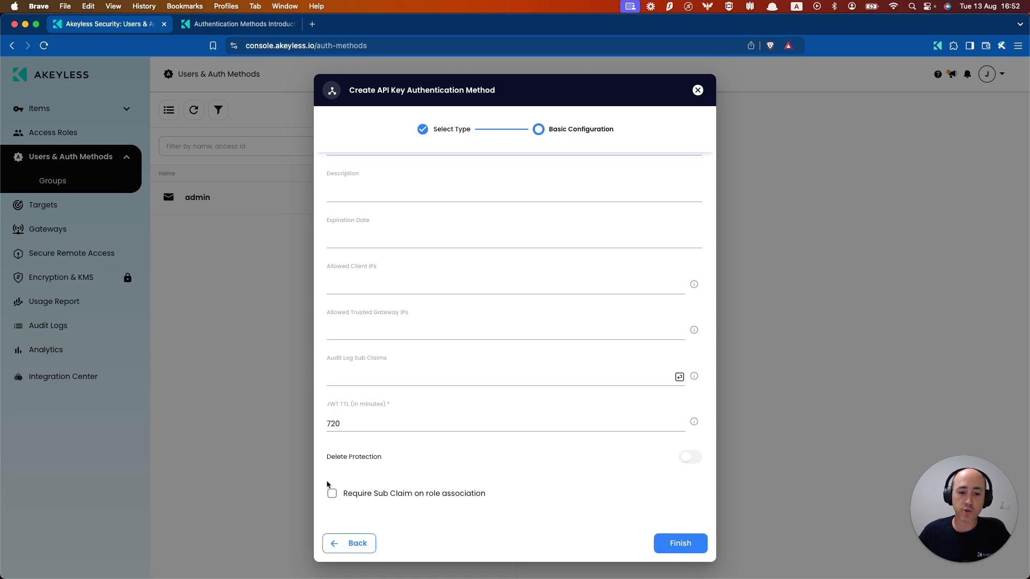
pyautogui.moveTo(663, 515)
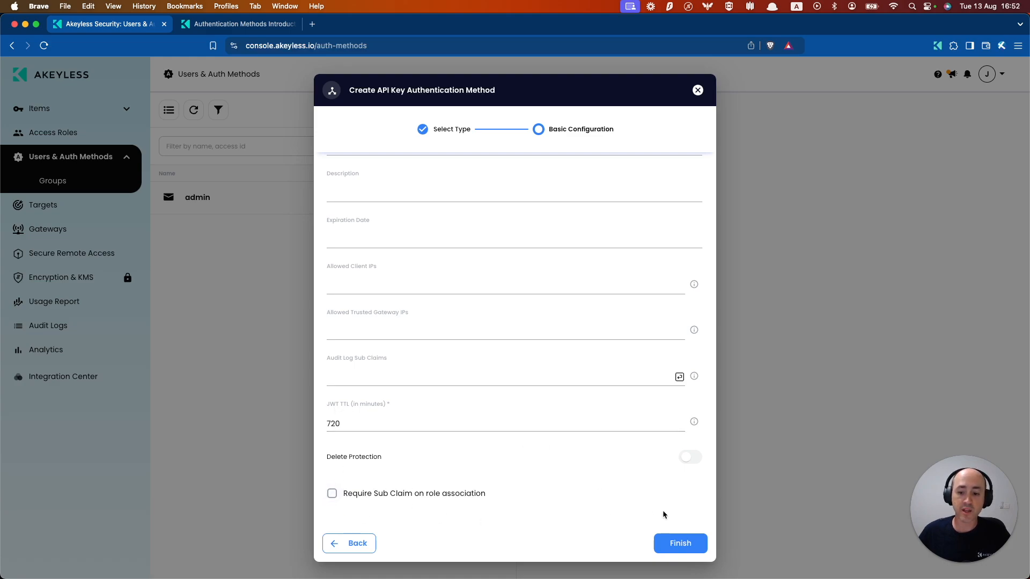
pyautogui.click(680, 543)
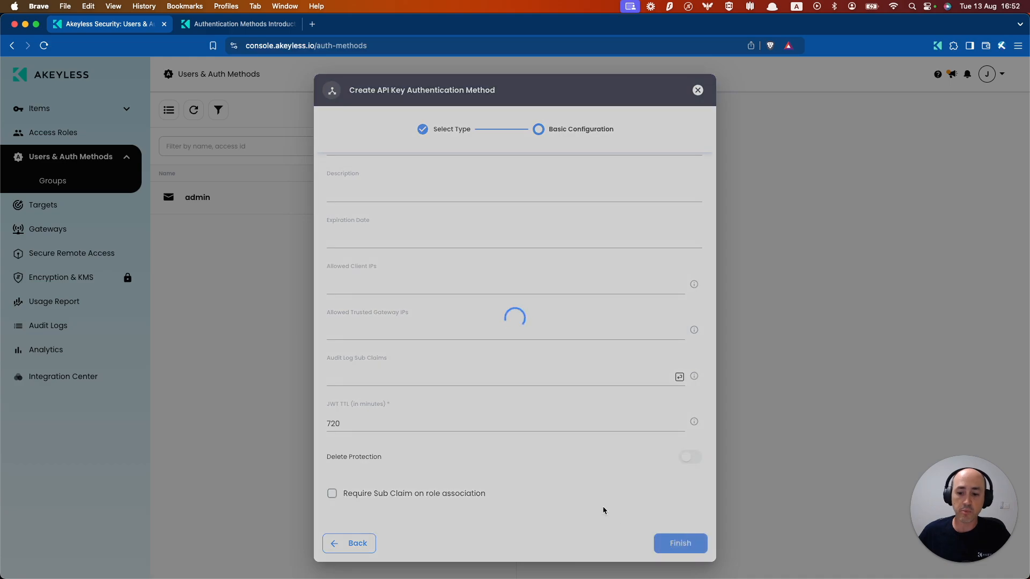
# Finish creating apiAuth1, then close the dialog showing its Access ID and Access Key
pyautogui.click(679, 543)
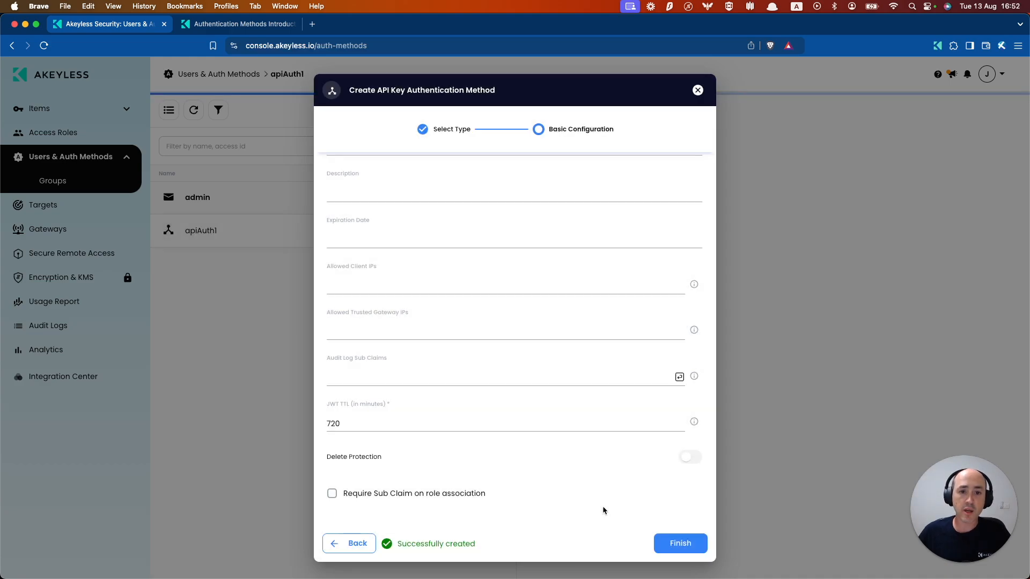
pyautogui.click(679, 544)
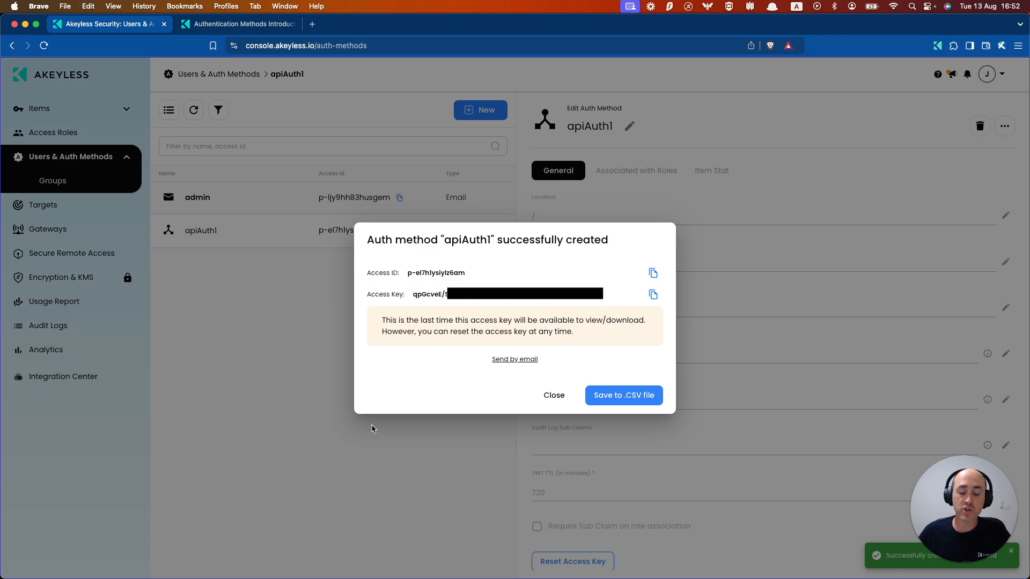
pyautogui.moveTo(378, 403)
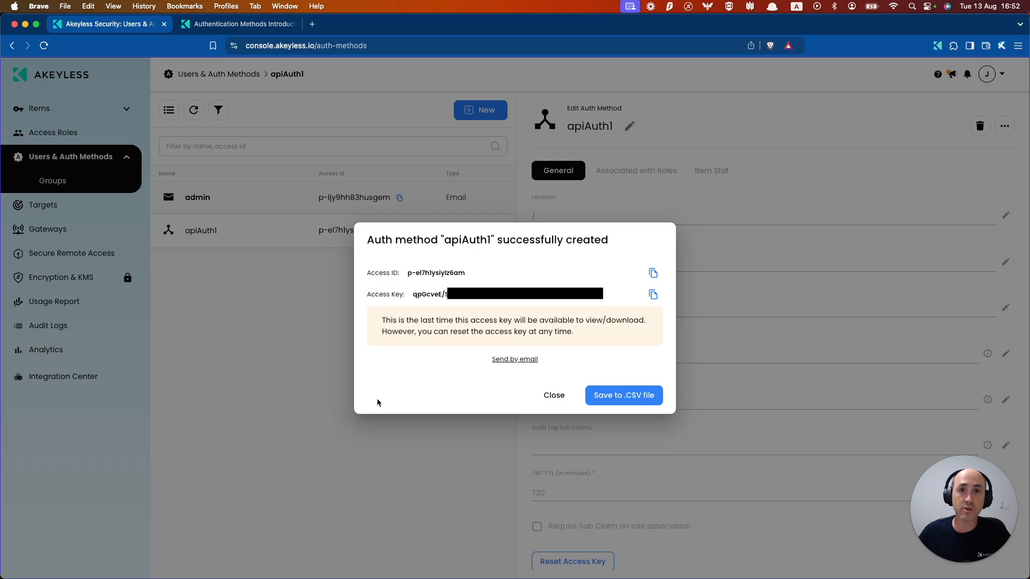
pyautogui.moveTo(624, 369)
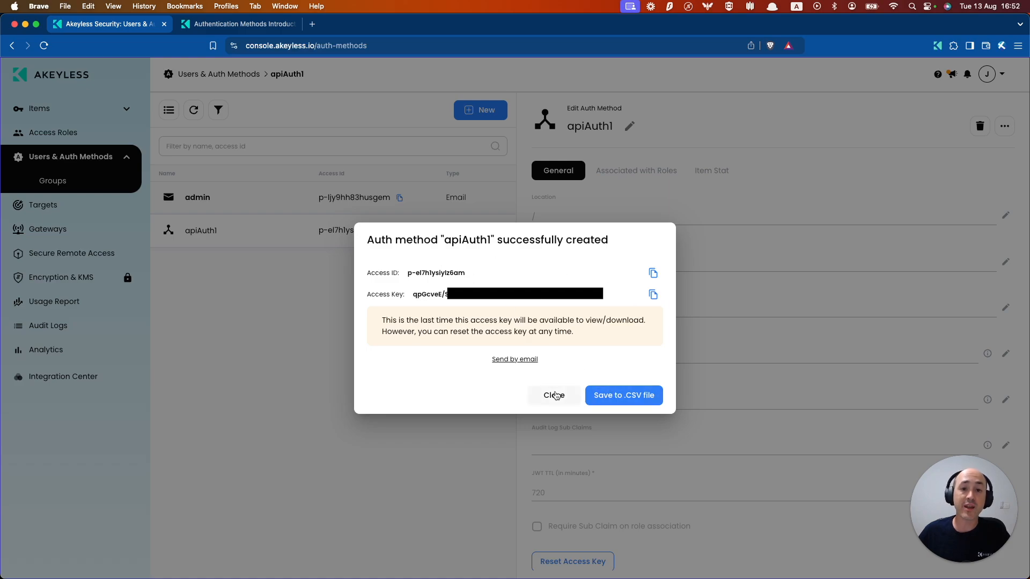
pyautogui.click(553, 394)
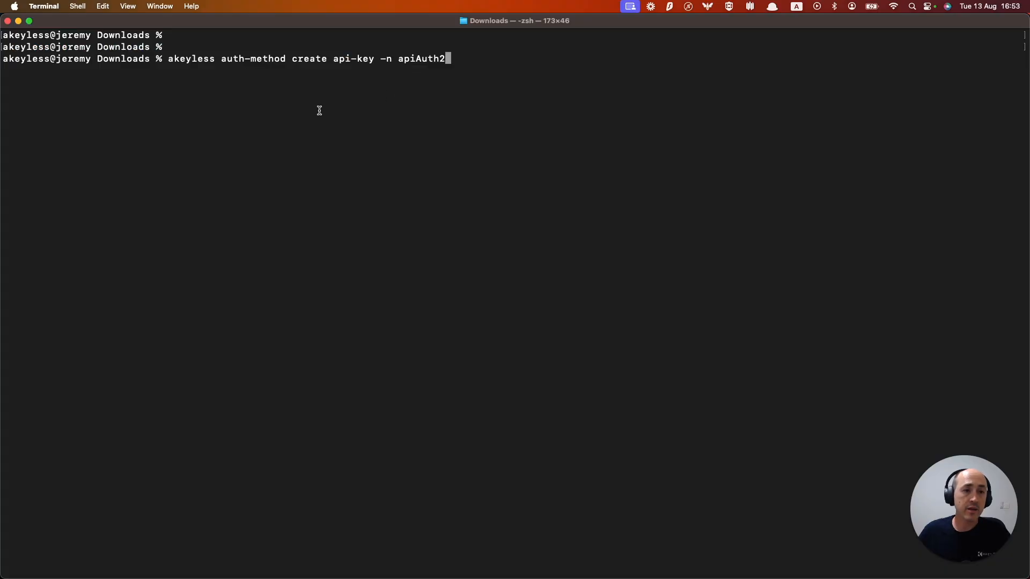
pyautogui.moveTo(169, 59)
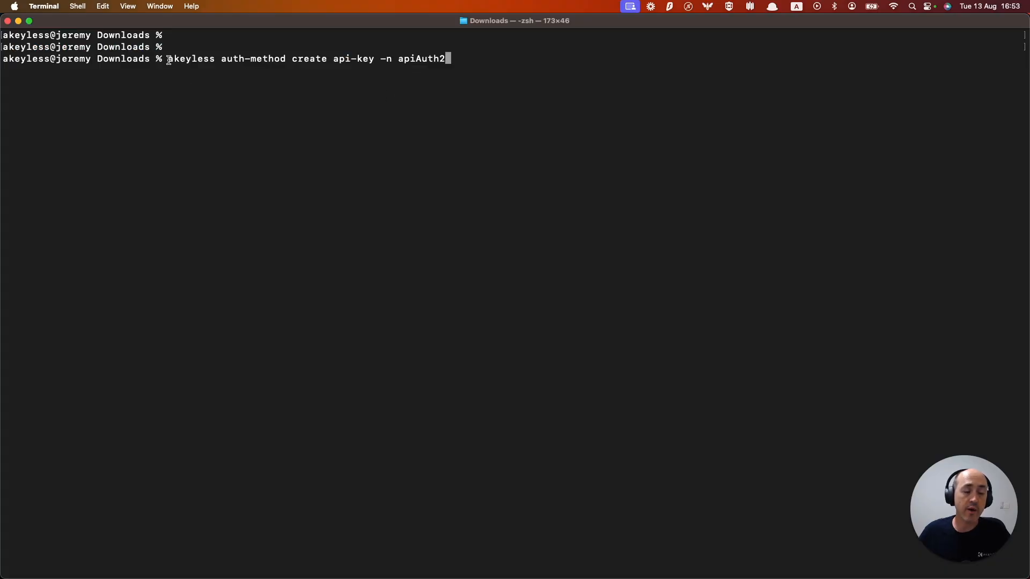
pyautogui.moveTo(231, 69)
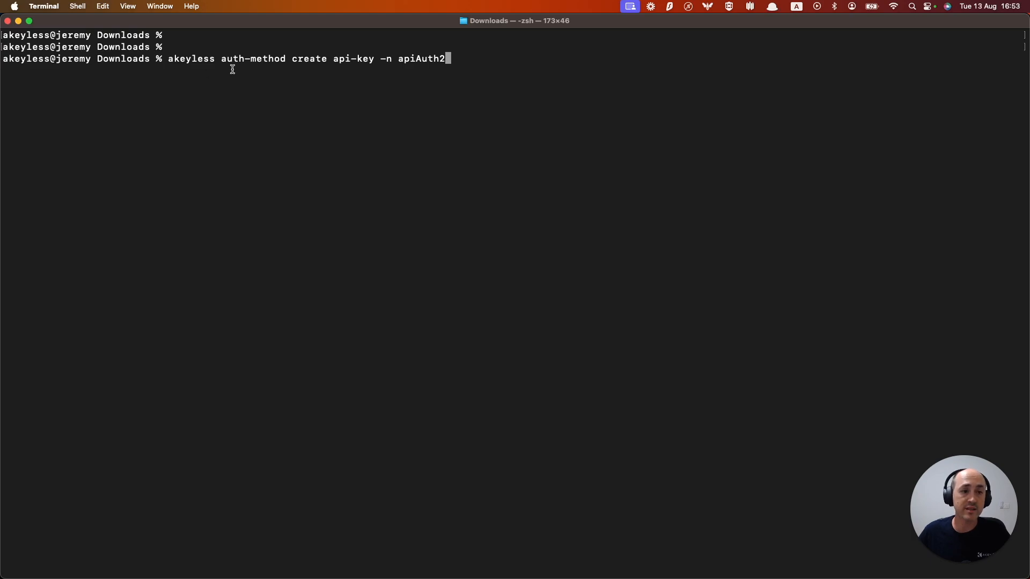
pyautogui.moveTo(372, 74)
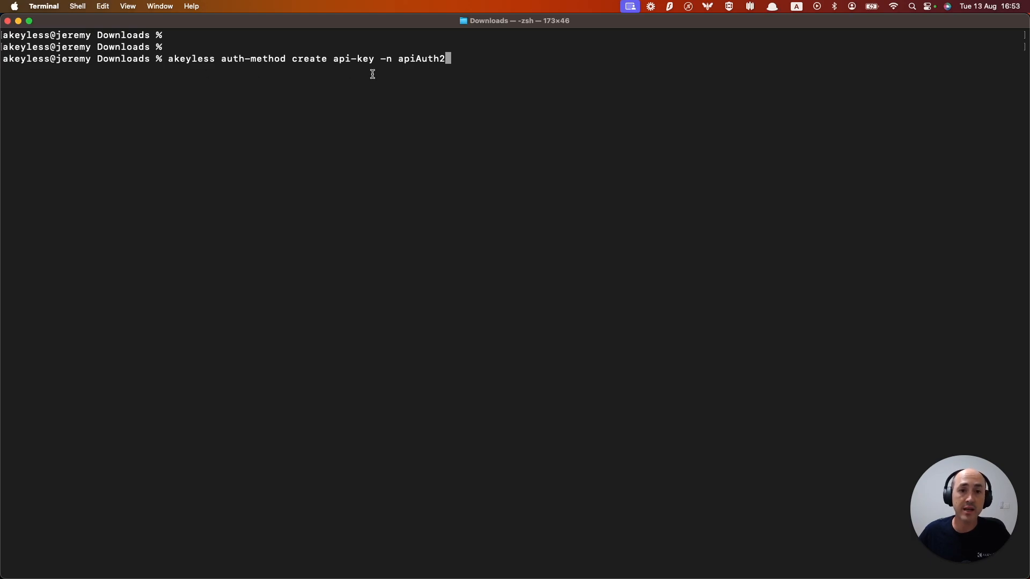
pyautogui.moveTo(441, 70)
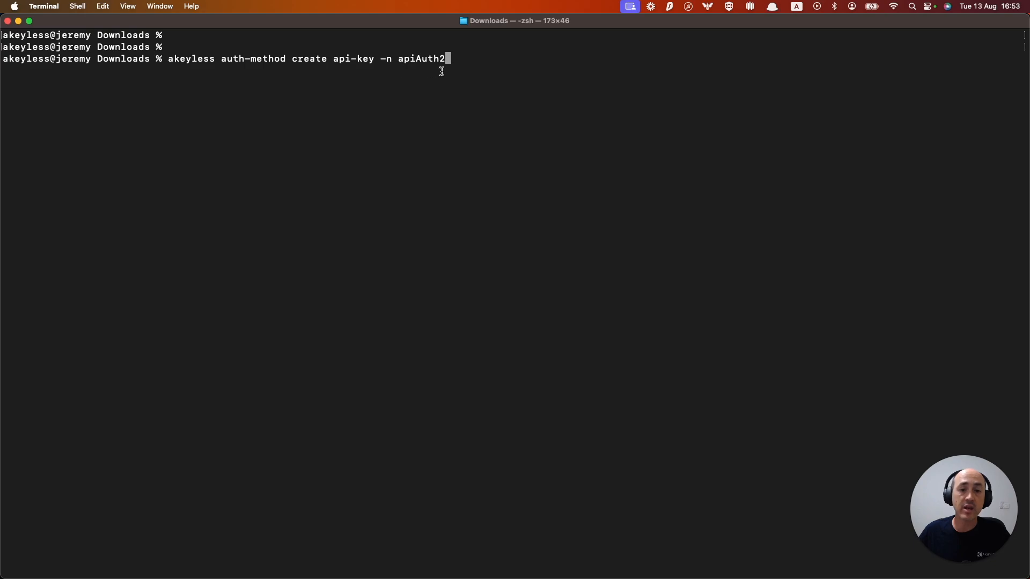
pyautogui.moveTo(471, 77)
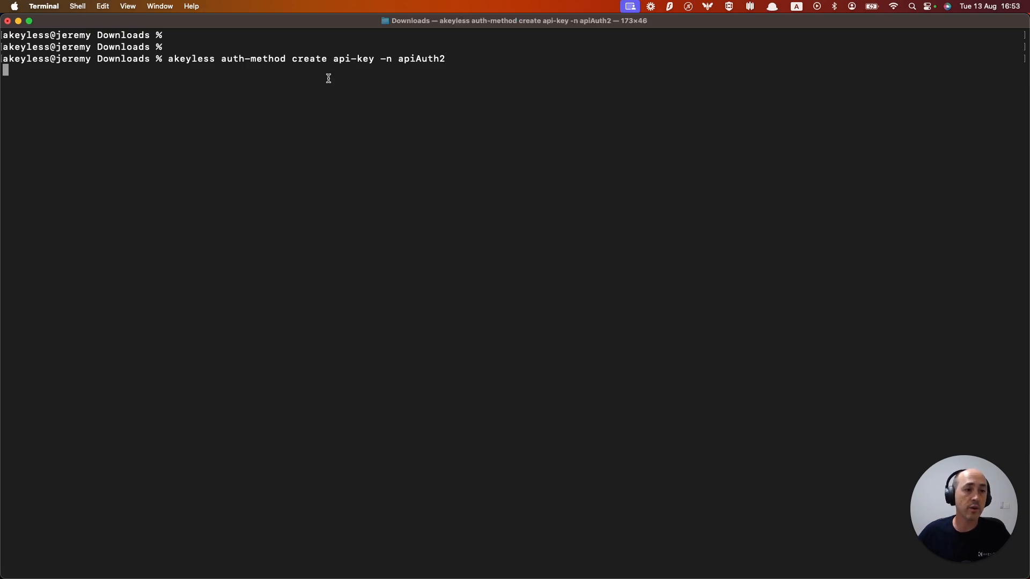
pyautogui.moveTo(177, 109)
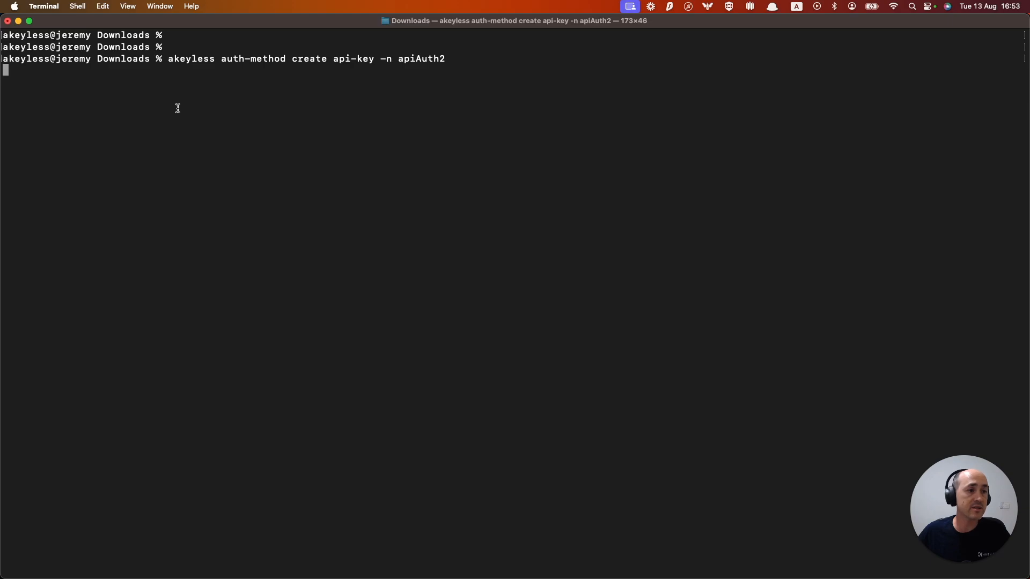
# Run 'akeyless auth-method create api-key -n apiAuth2' to create the apiAuth2 method
pyautogui.press('Return')
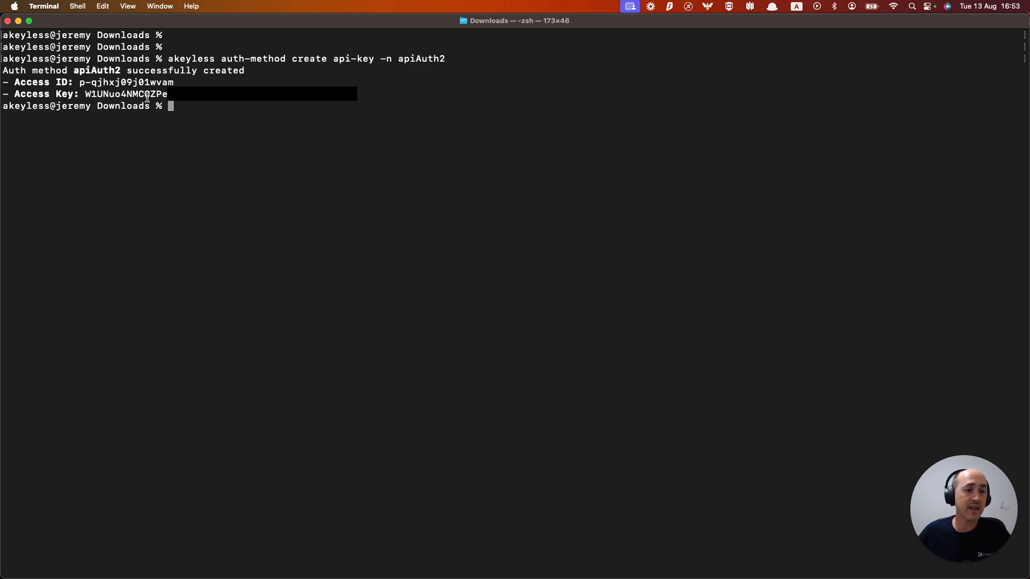
pyautogui.moveTo(368, 97)
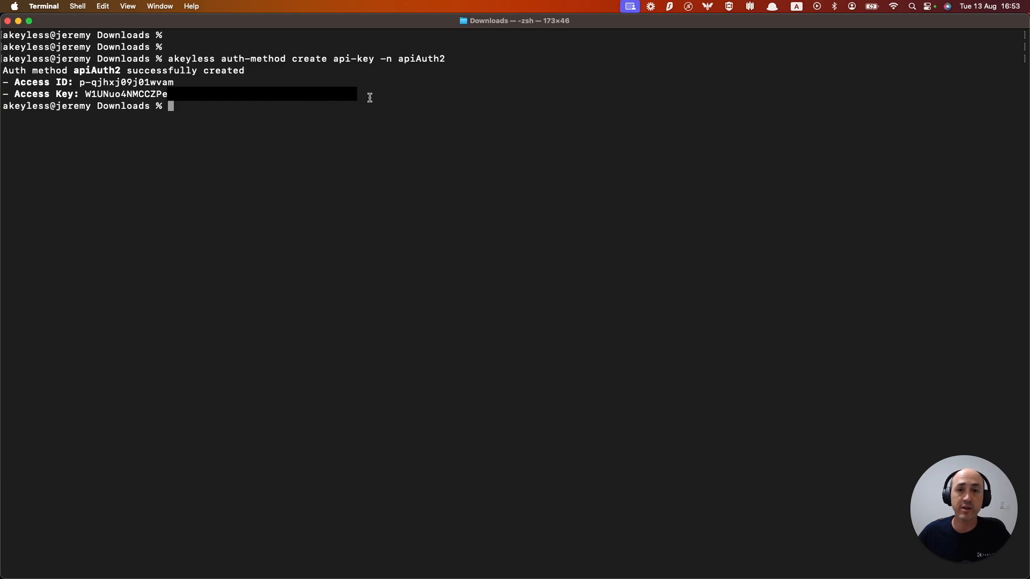